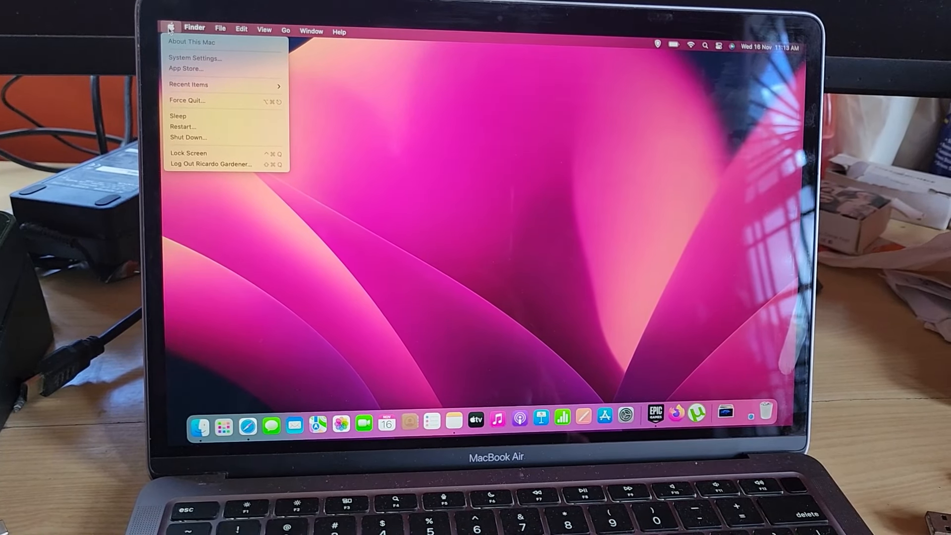
Step: Launch System Settings from the Apple menu after briefly browsing Finder's menus
left_click(197, 28)
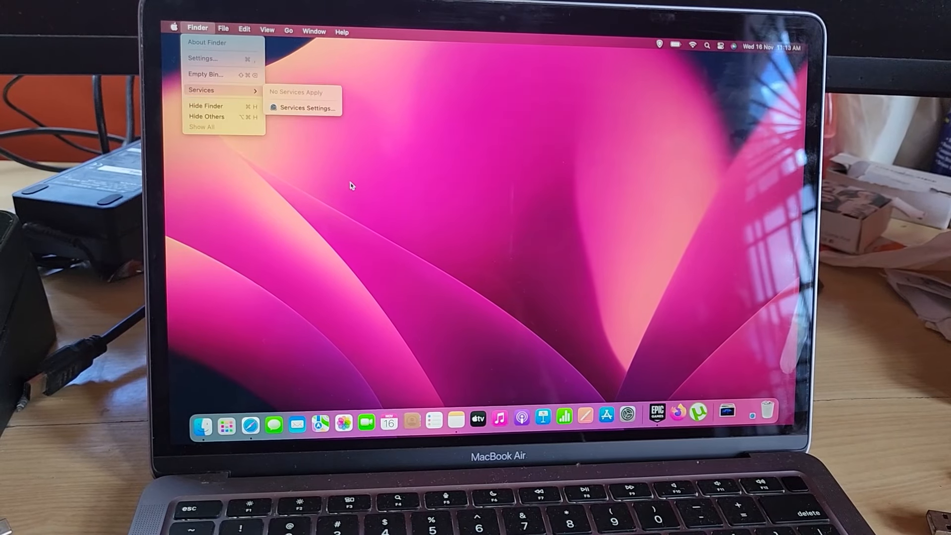
left_click(358, 188)
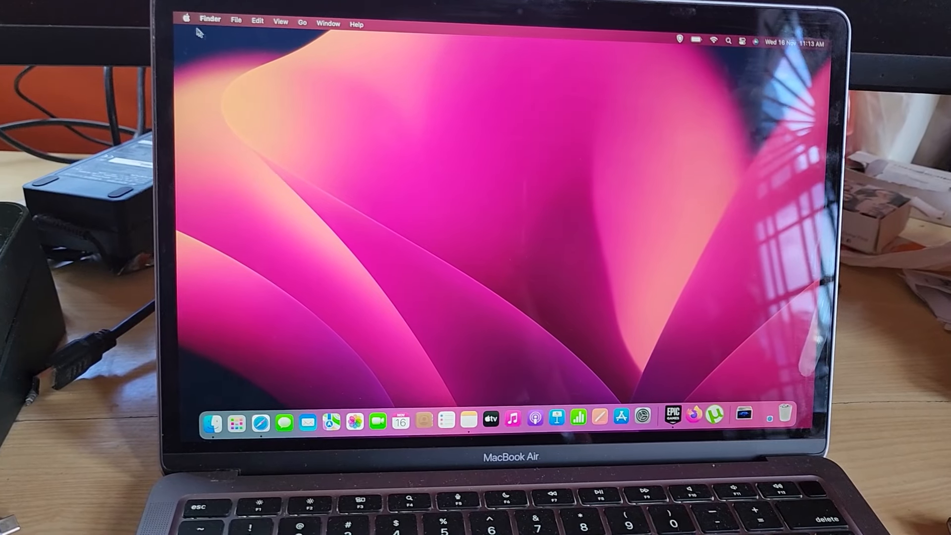
left_click(187, 19)
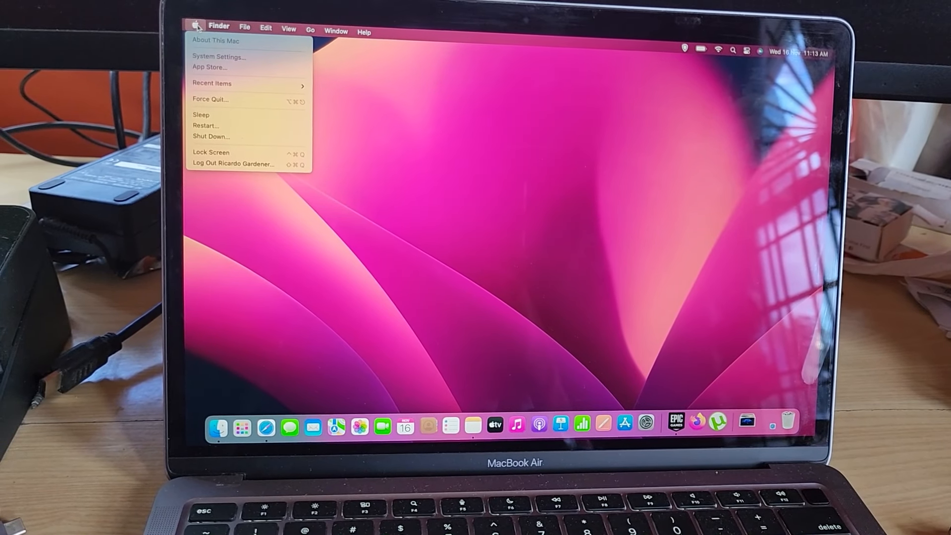
left_click(219, 56)
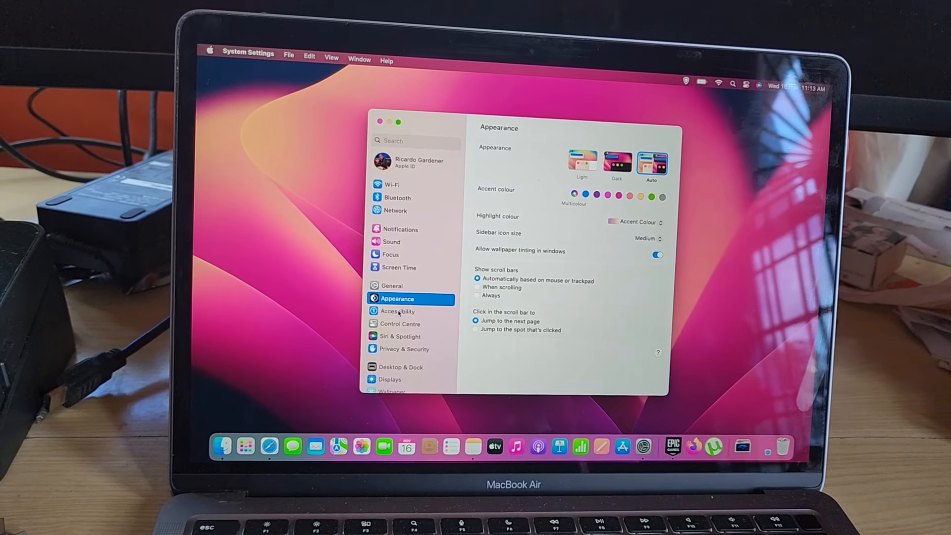
Step: Select the Accessibility pane in the sidebar, glancing at Appearance along the way
left_click(399, 311)
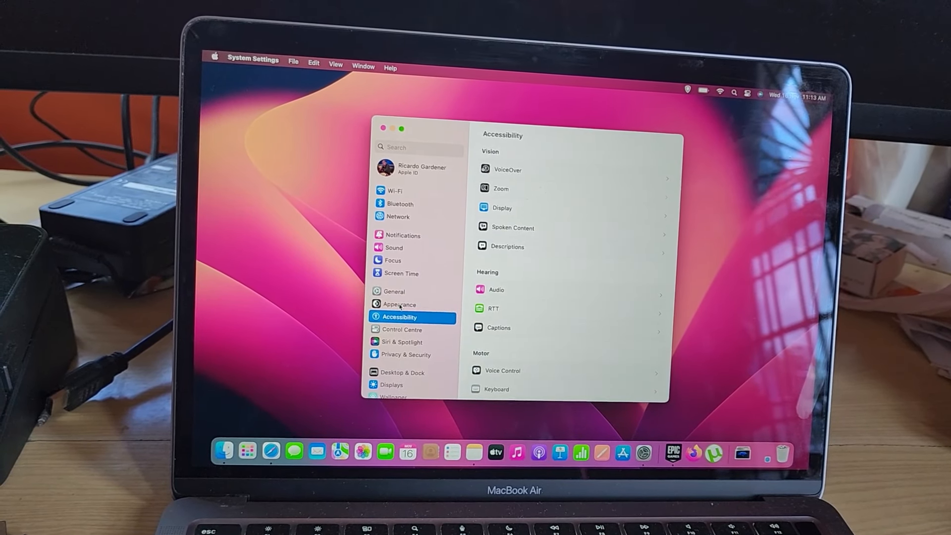
left_click(400, 304)
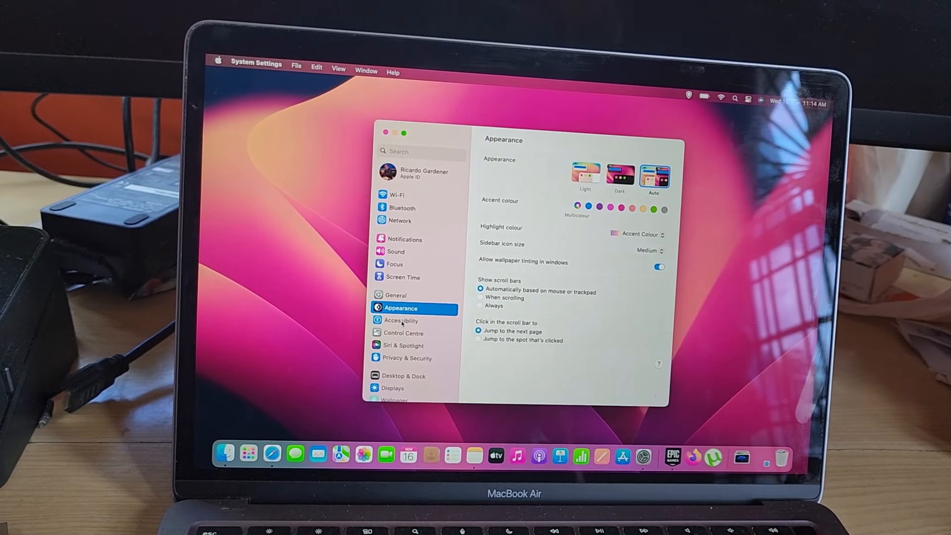
left_click(400, 320)
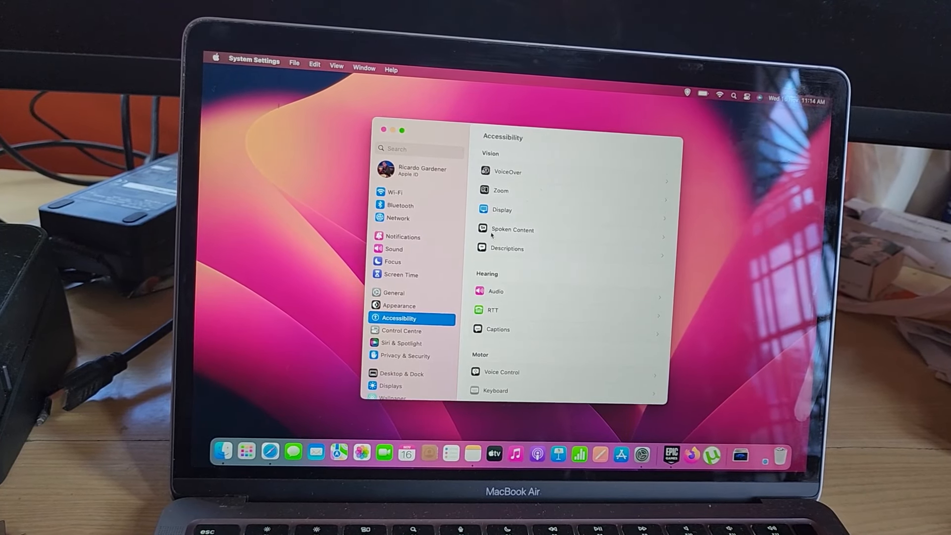
Step: In accessibility Display settings, switch the Colour Filters toggle off to restore normal colours
left_click(501, 209)
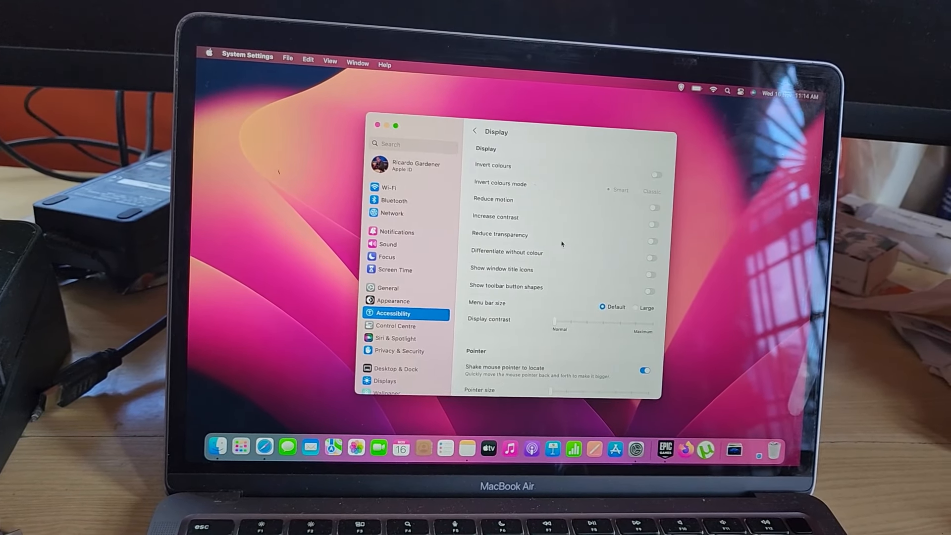
scroll("down", 3)
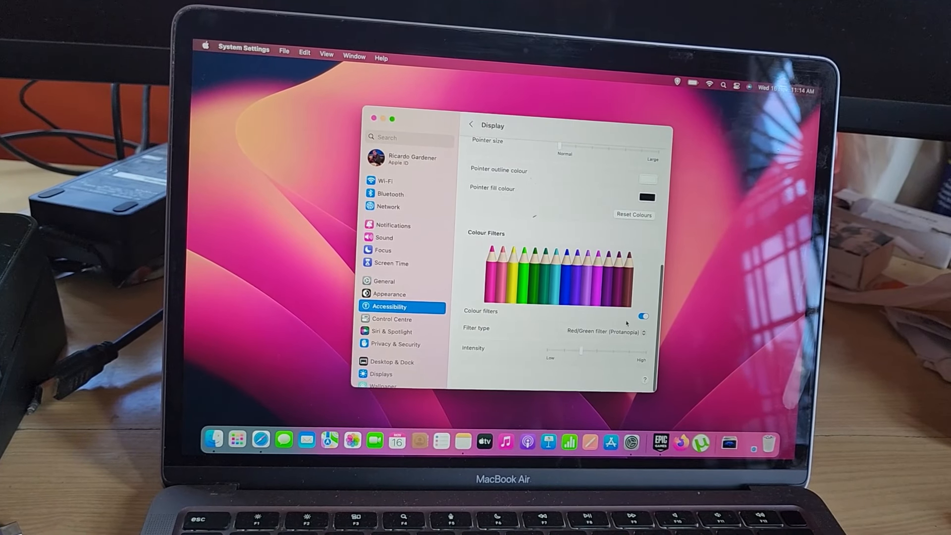
left_click(643, 316)
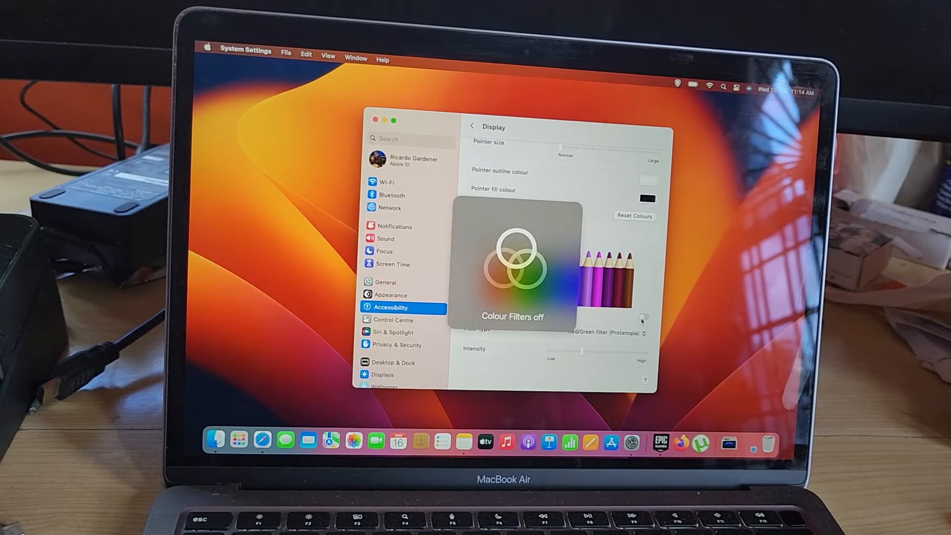
left_click(643, 318)
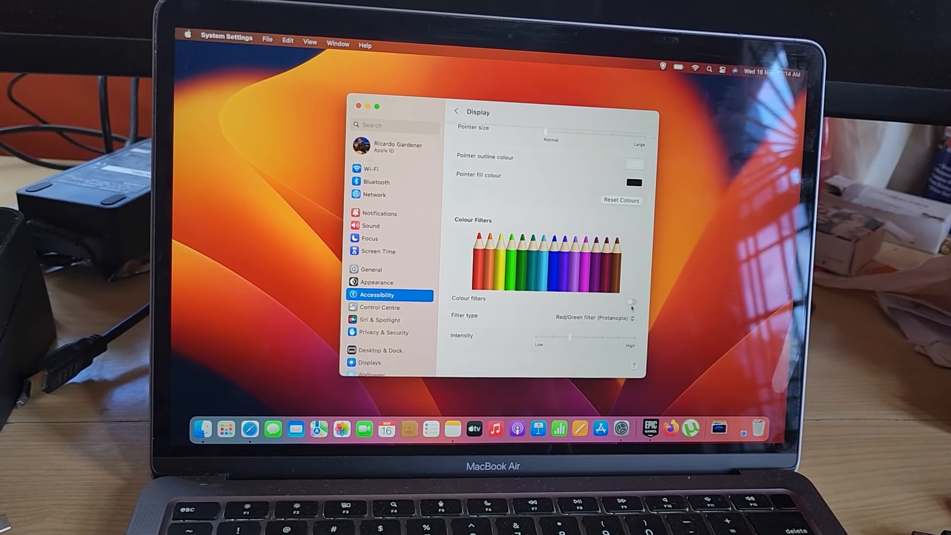
Step: Re-enable Colour Filters and try the Green/Red (Deuteranopia) and Blue/Yellow (Tritanopia) filter types
left_click(633, 304)
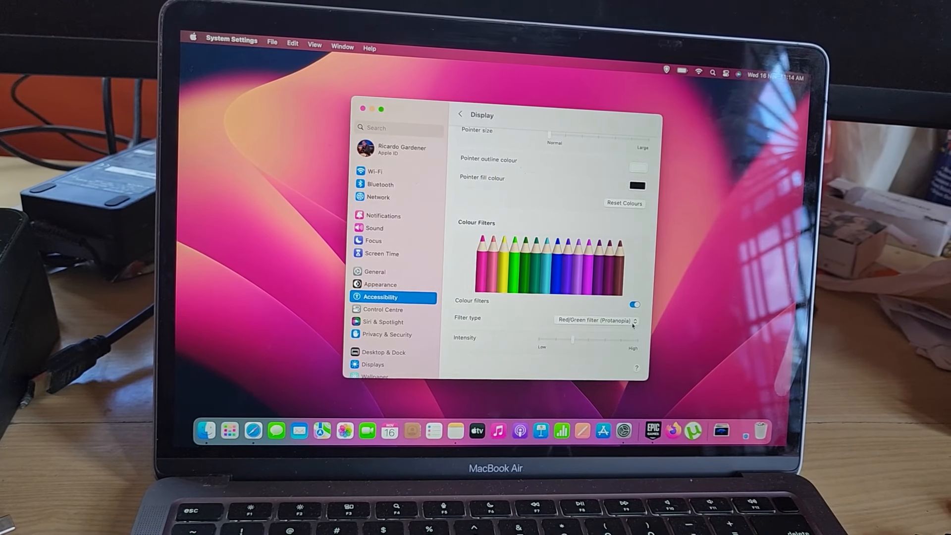
left_click(596, 321)
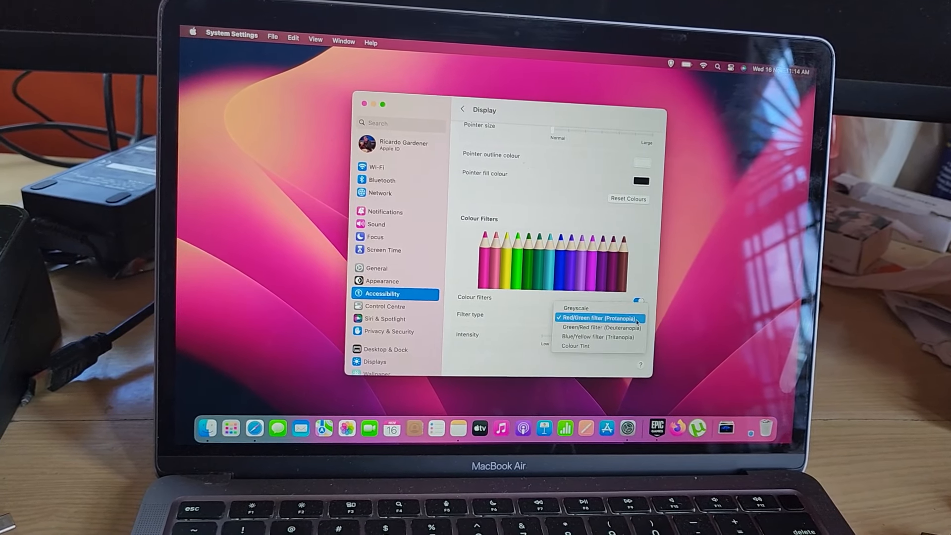
left_click(599, 328)
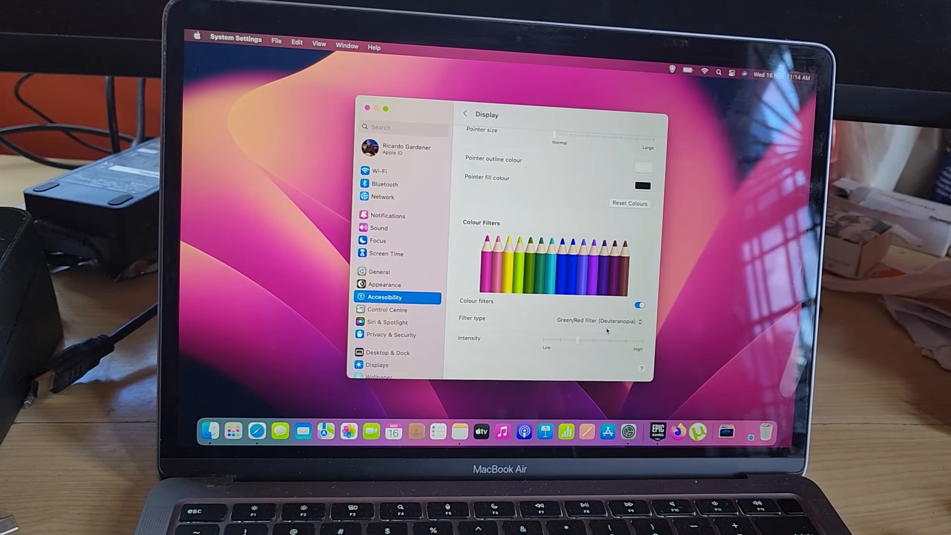
left_click(596, 322)
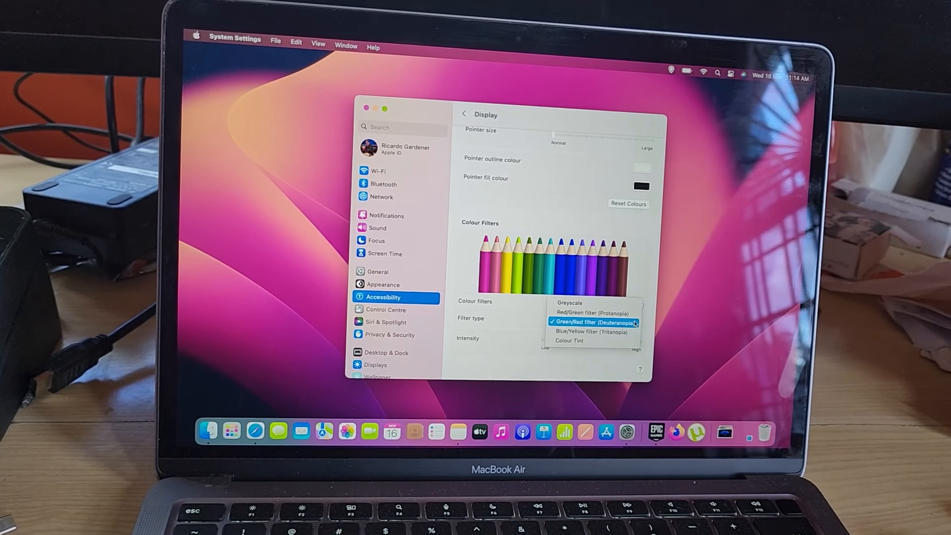
left_click(592, 331)
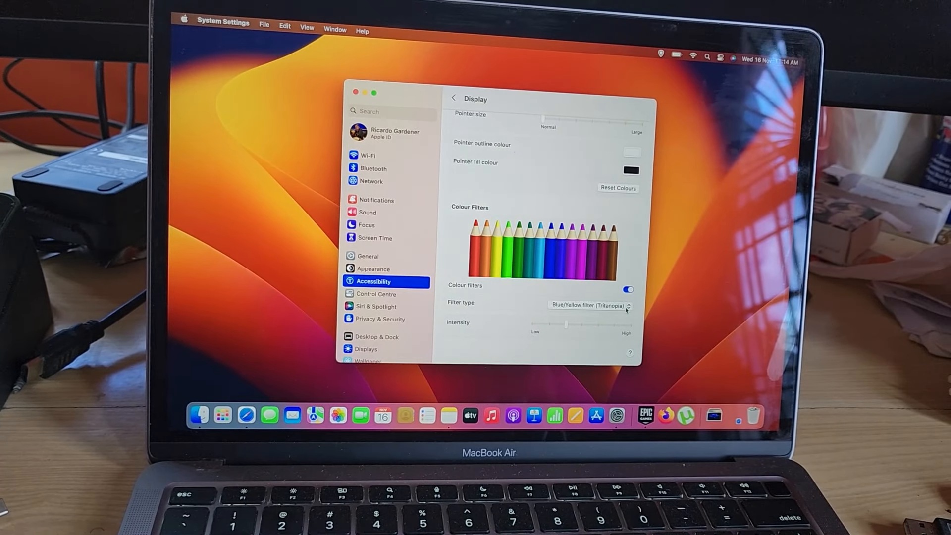
Step: Try the Colour Tint filter, settle on Greyscale, then switch Colour Filters off again
left_click(586, 306)
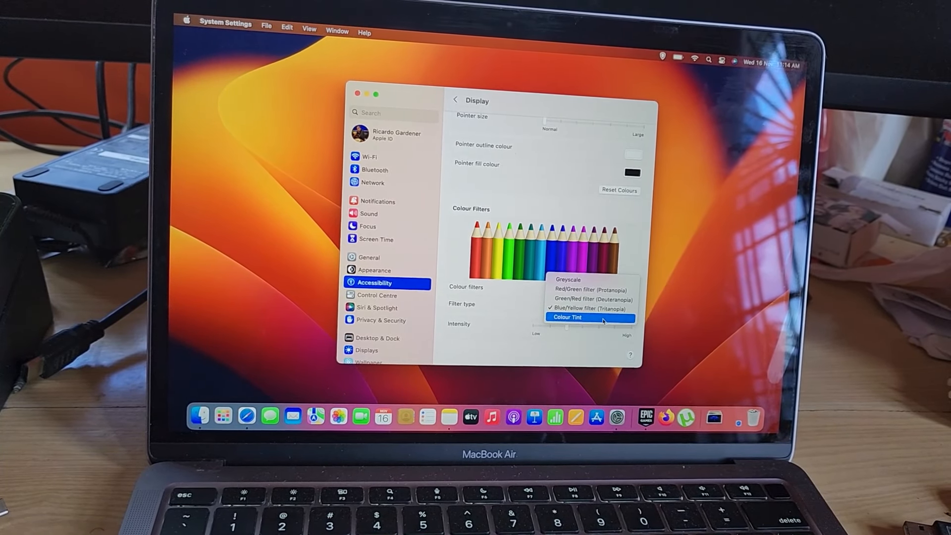
left_click(568, 317)
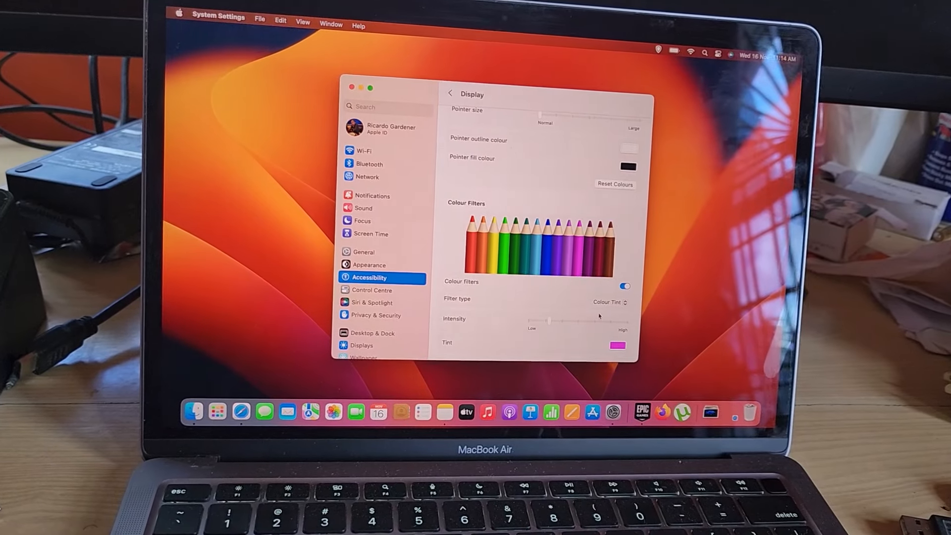
left_click(609, 302)
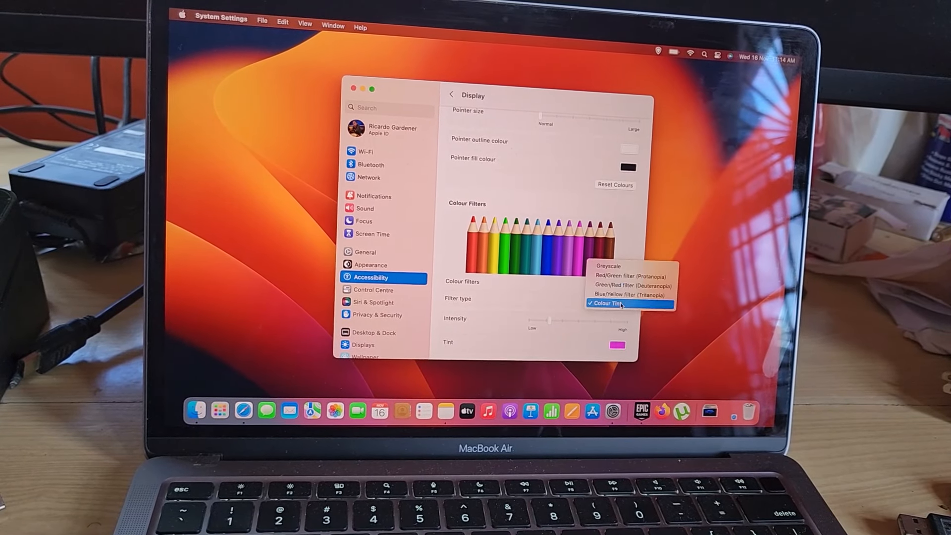
left_click(608, 265)
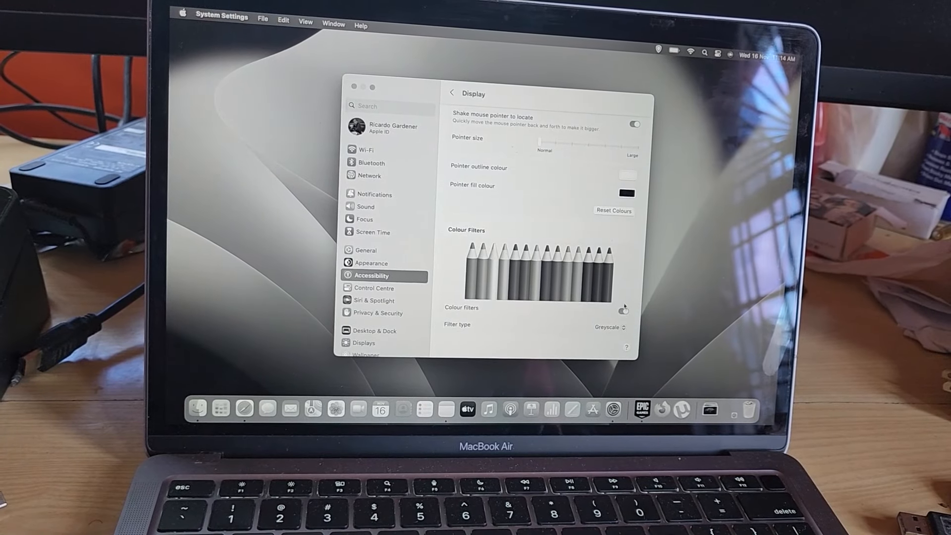
left_click(624, 311)
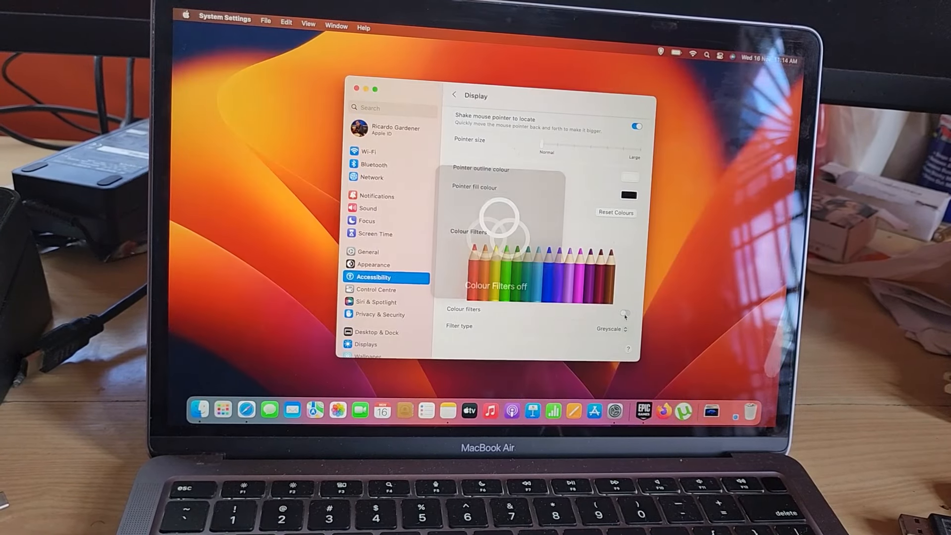